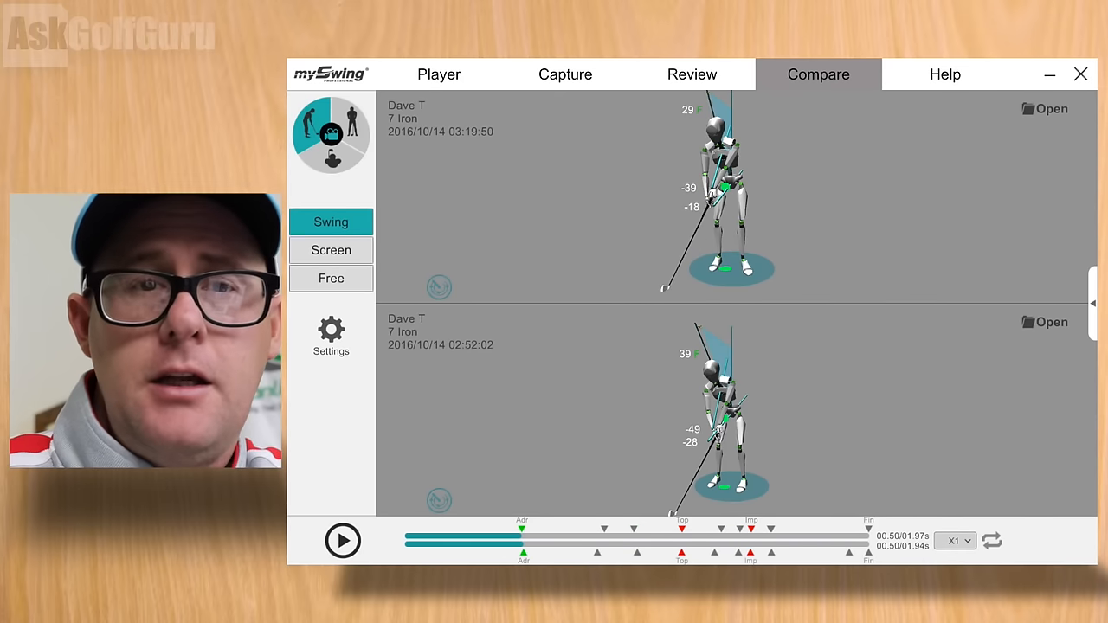
- Set the comparison playback speed to X1/4 from the speed dropdown
left_click(954, 541)
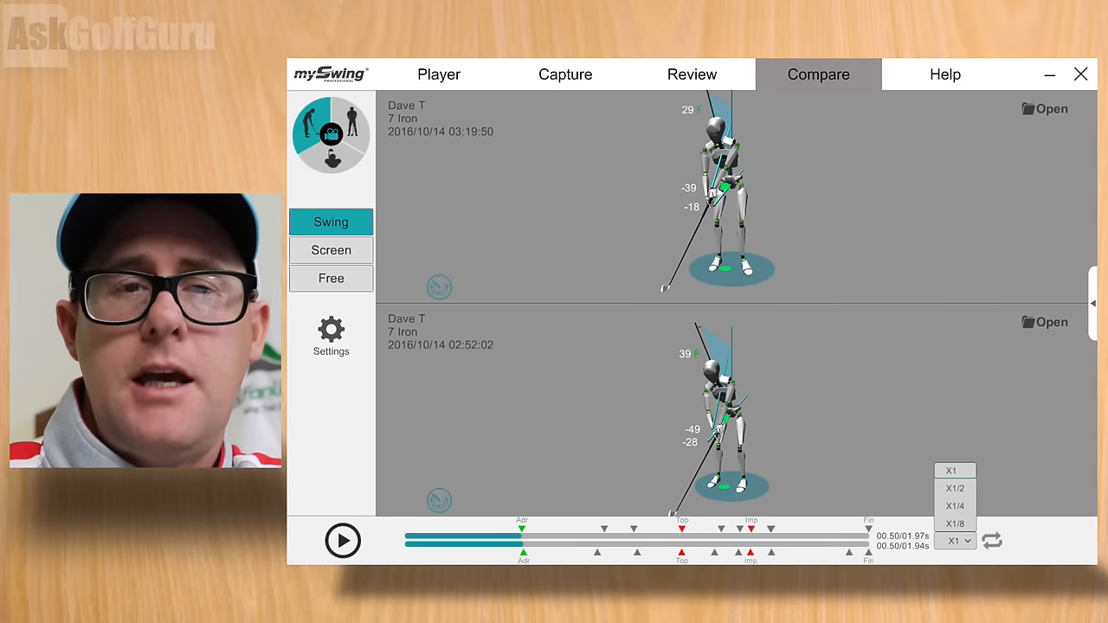
left_click(954, 506)
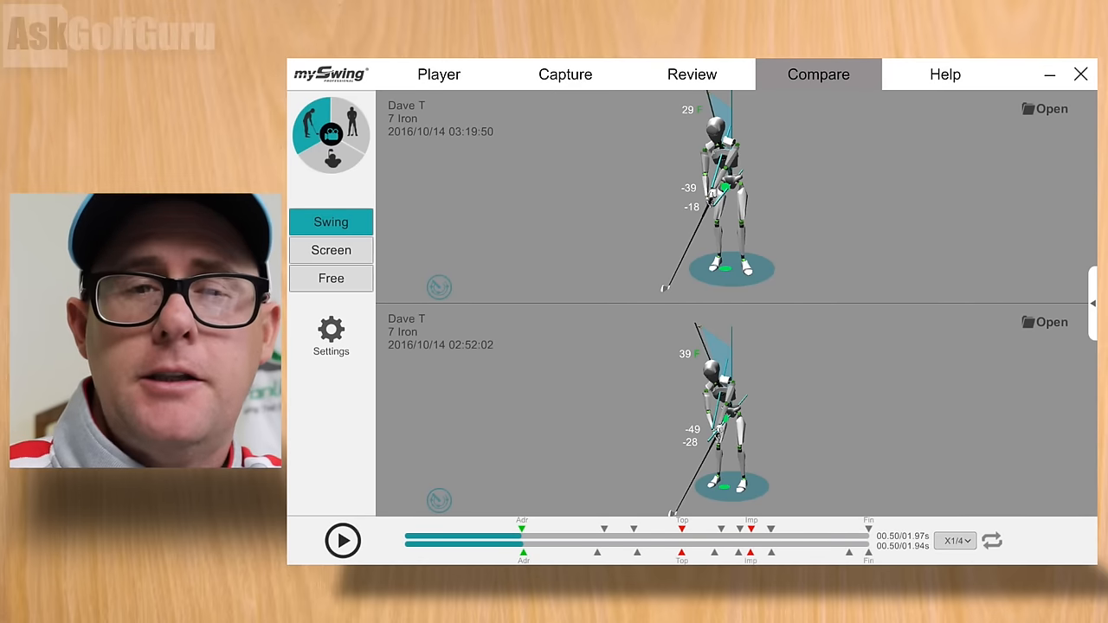
- Play both 7-iron swings together at quarter speed through to their finish positions
left_click(343, 541)
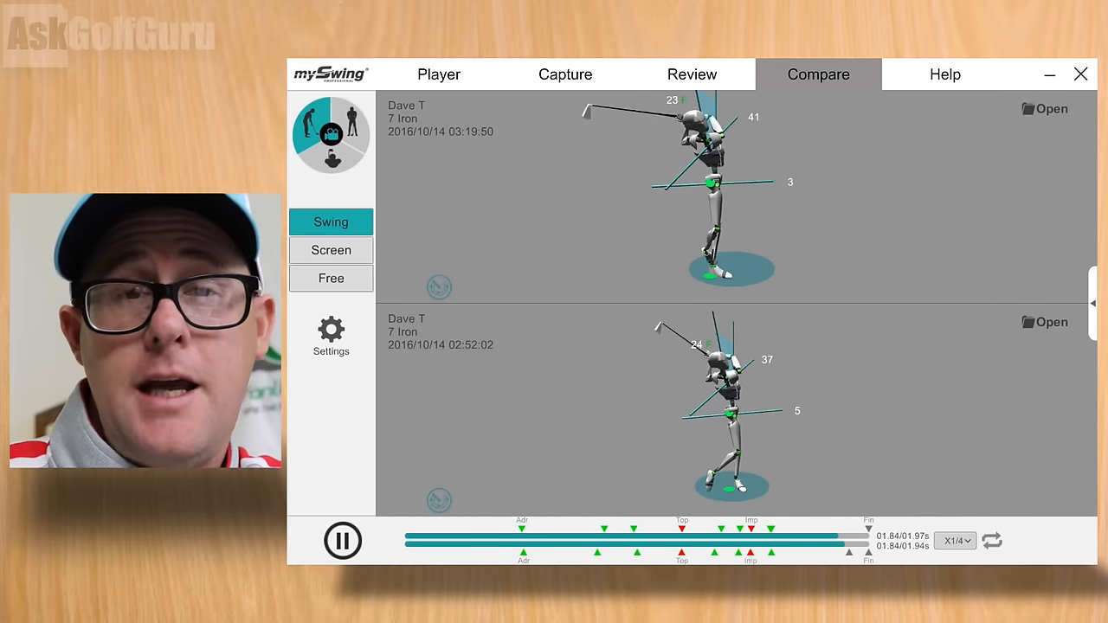
left_click(343, 540)
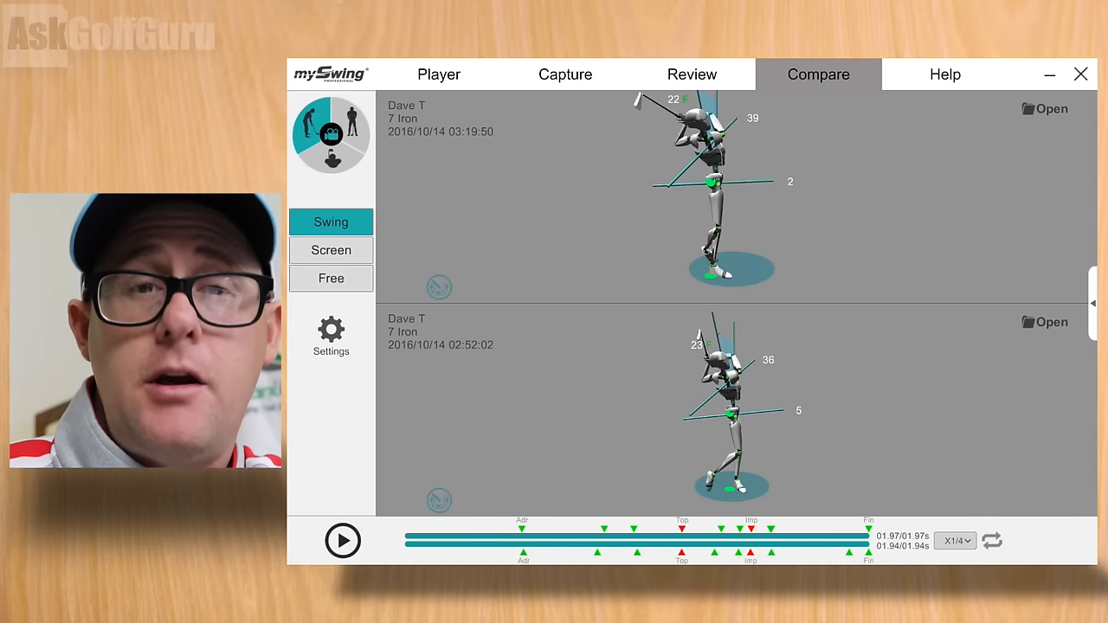